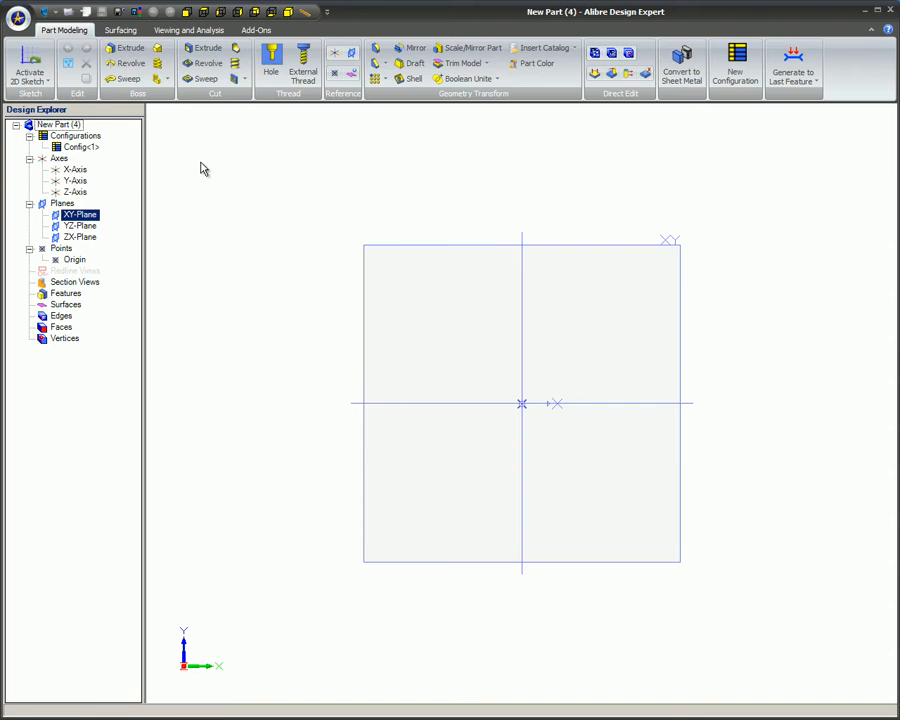
Step: Start a new 2D sketch on the XY plane
left_click(28, 70)
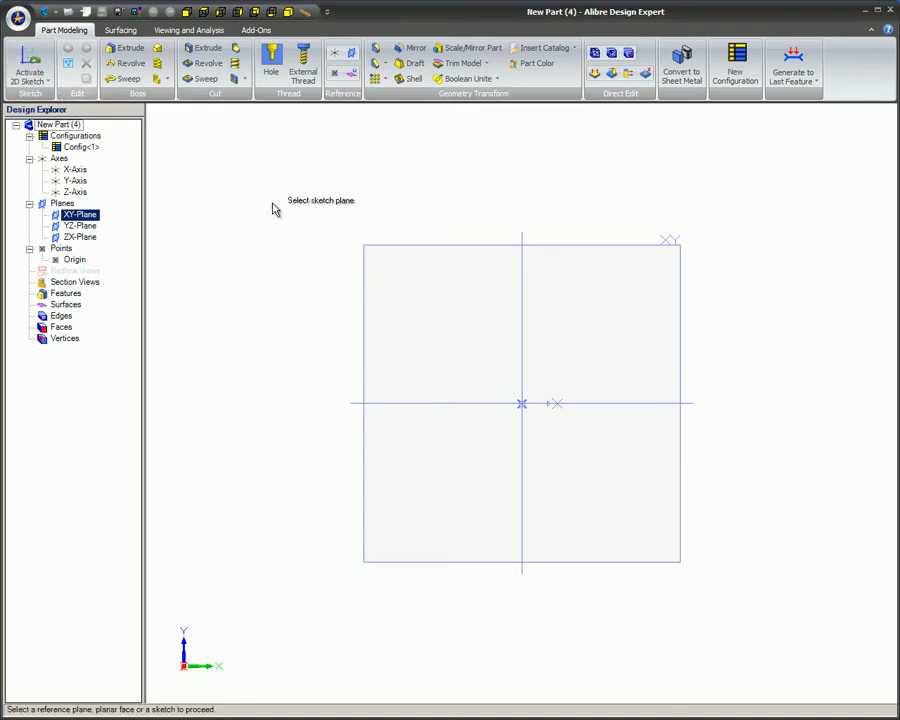
left_click(520, 404)
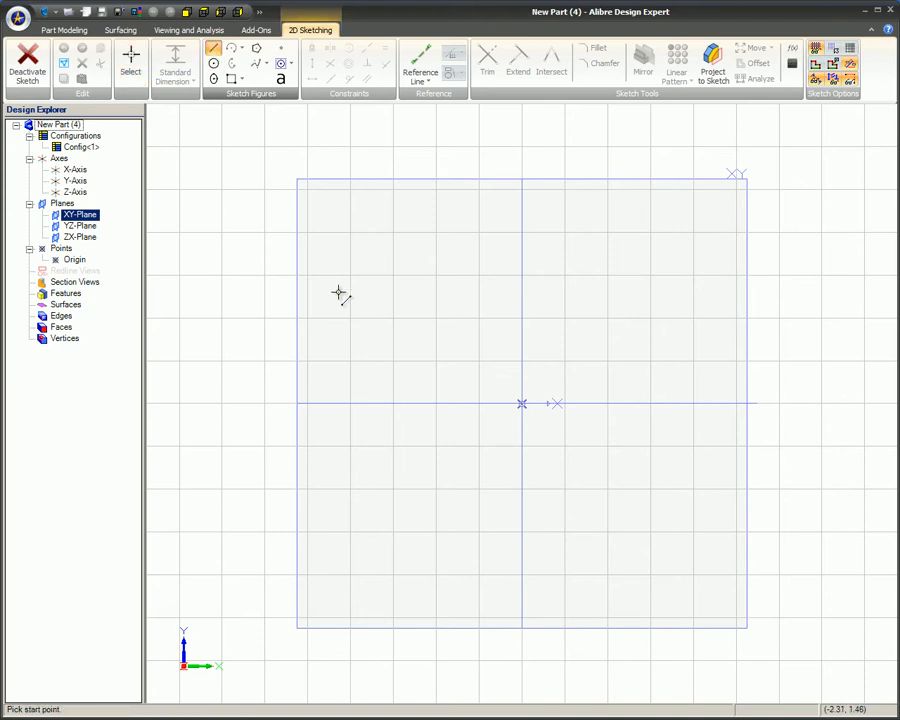
mouse_move(370, 304)
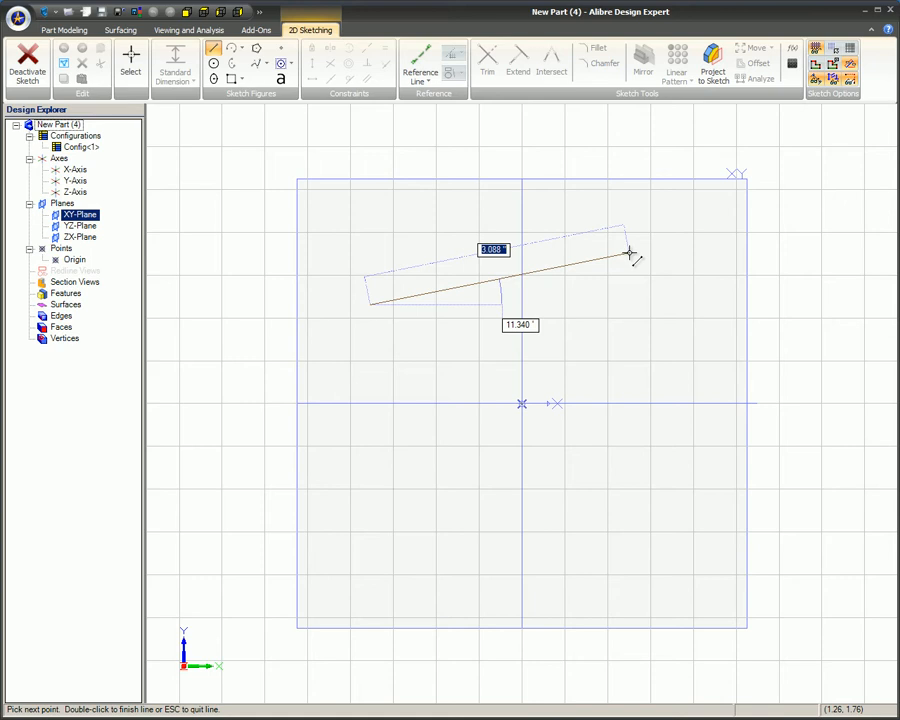
Step: Fix the first triangle line's endpoint at the upper right of the sketch
left_click(624, 250)
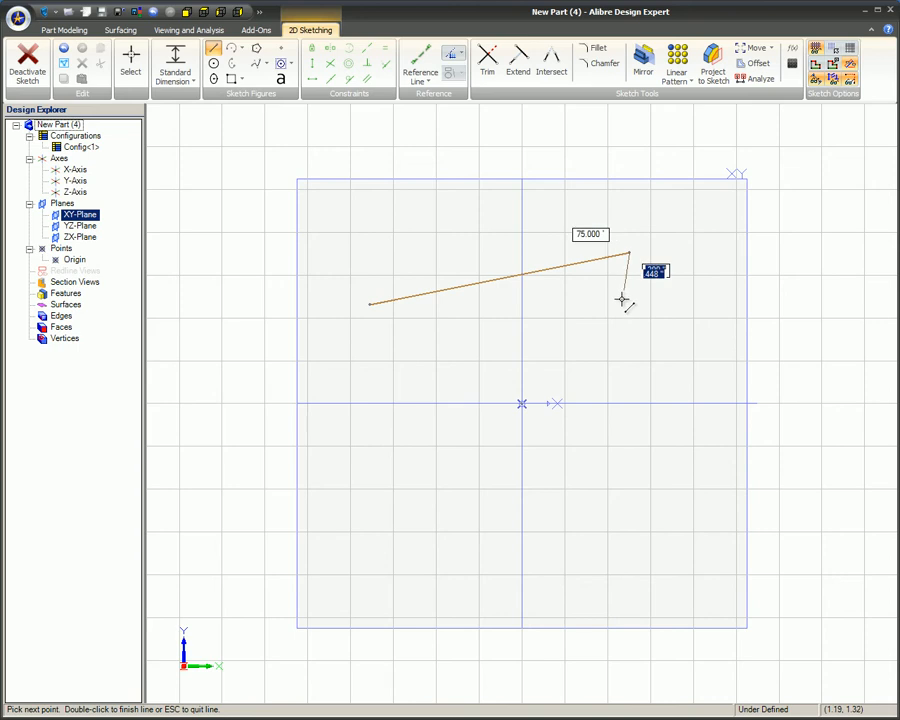
mouse_move(622, 302)
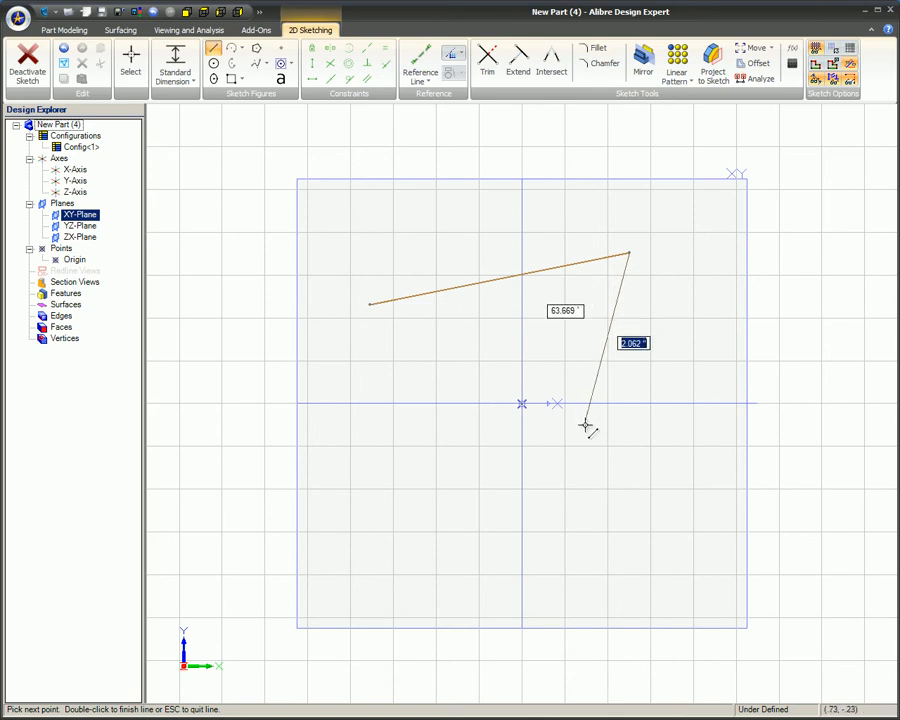
mouse_move(588, 432)
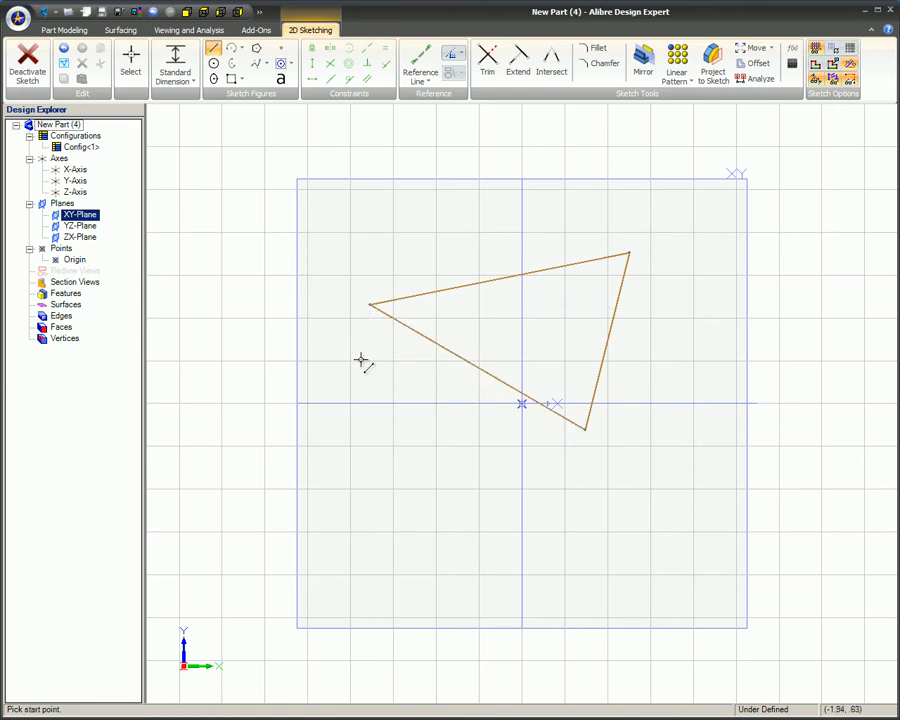
mouse_move(458, 432)
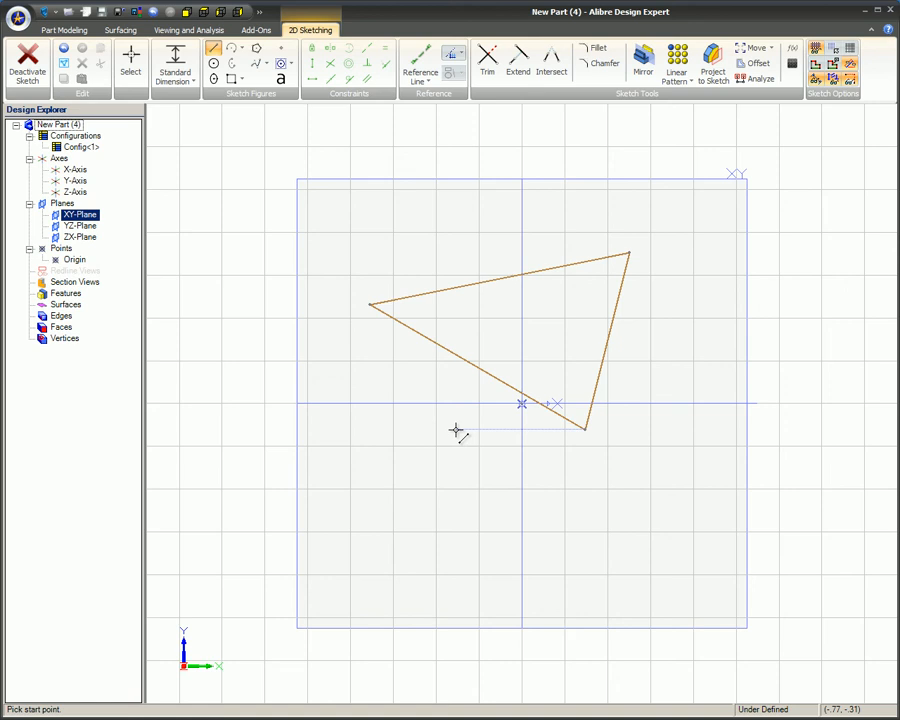
mouse_move(456, 438)
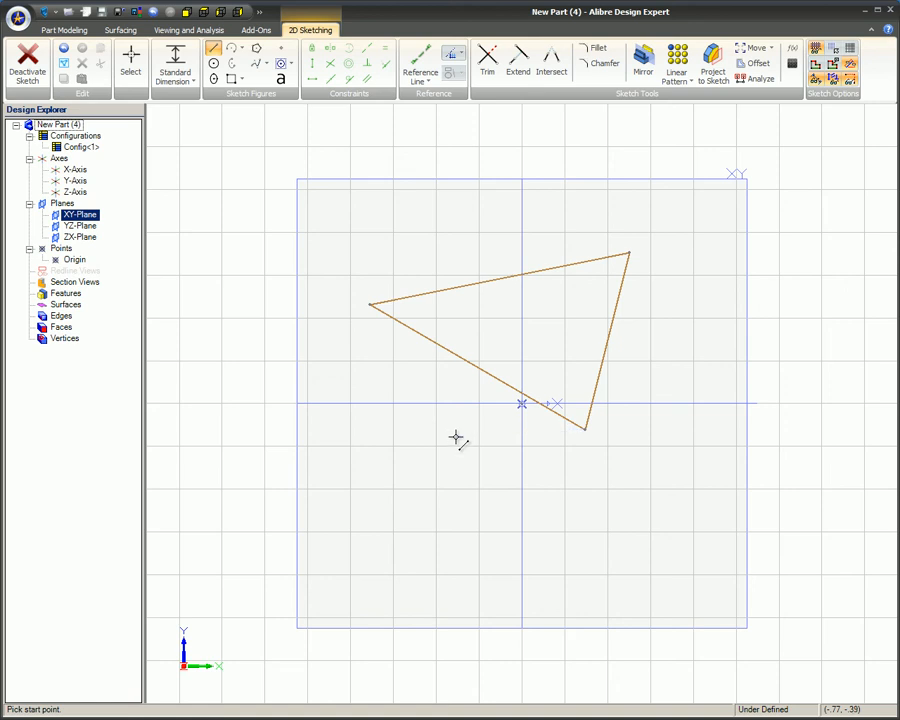